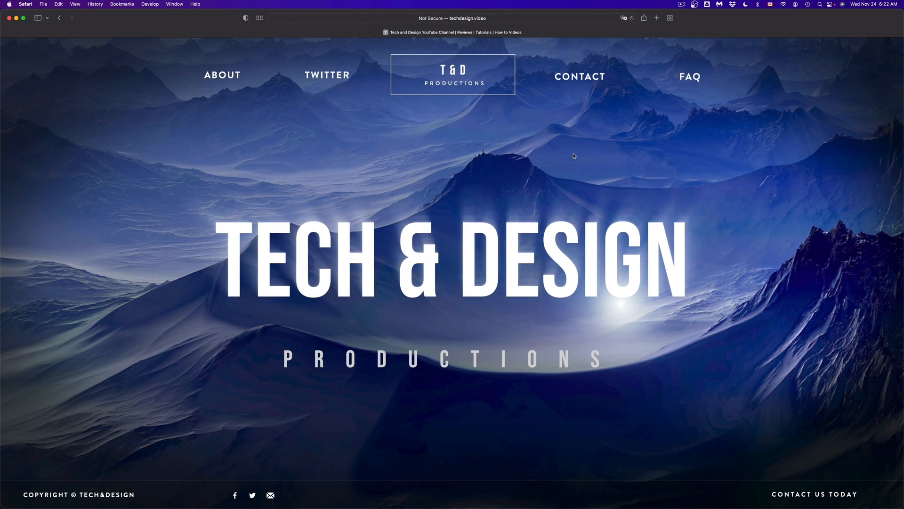
mouse_move(369, 495)
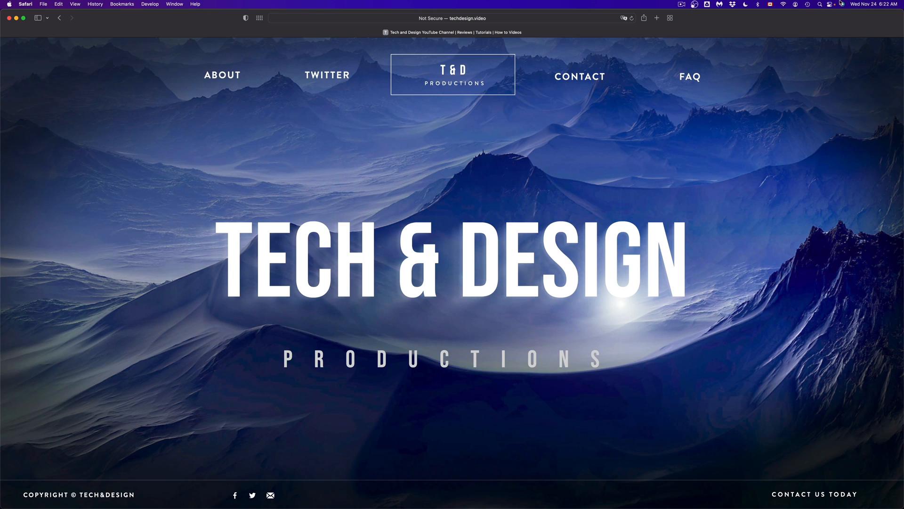
Choose the Tech & Design iPhone under Devices as the import source
left_click(689, 76)
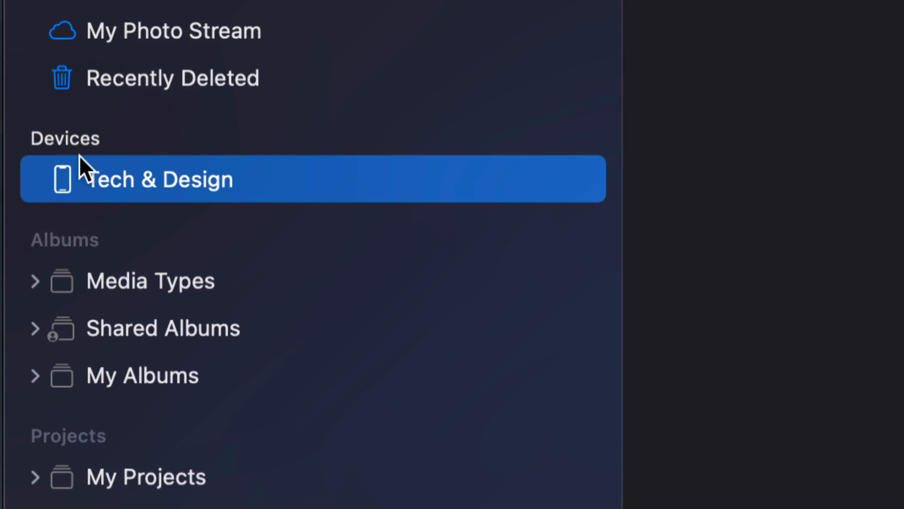
mouse_move(57, 202)
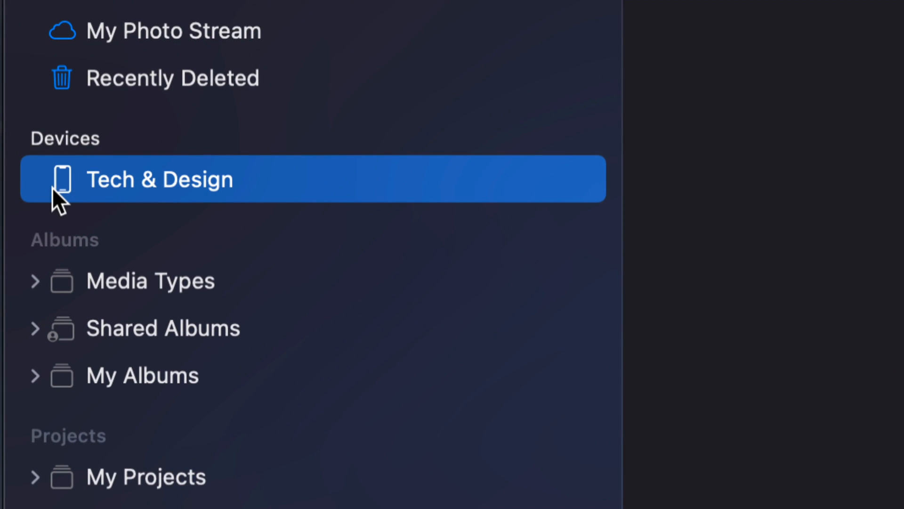
mouse_move(121, 196)
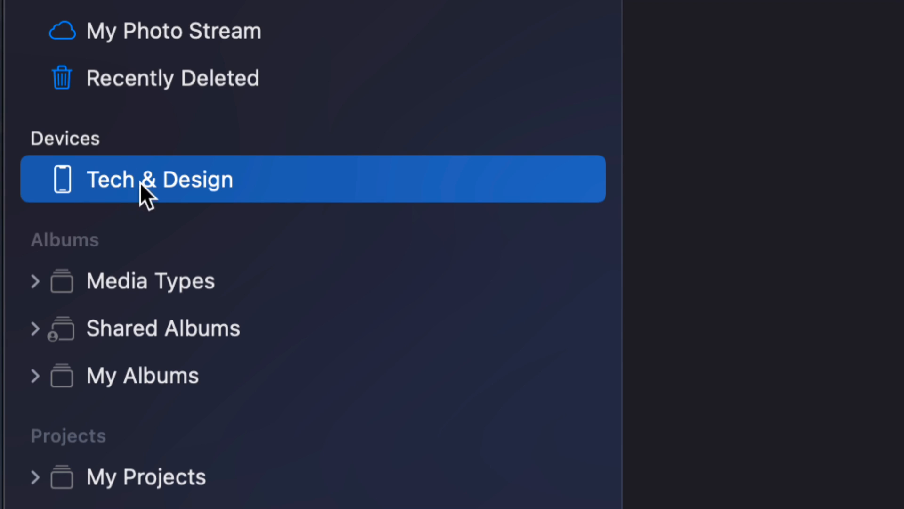
Bring up the Tech & Design Import view while the iPhone is unlocked
left_click(162, 179)
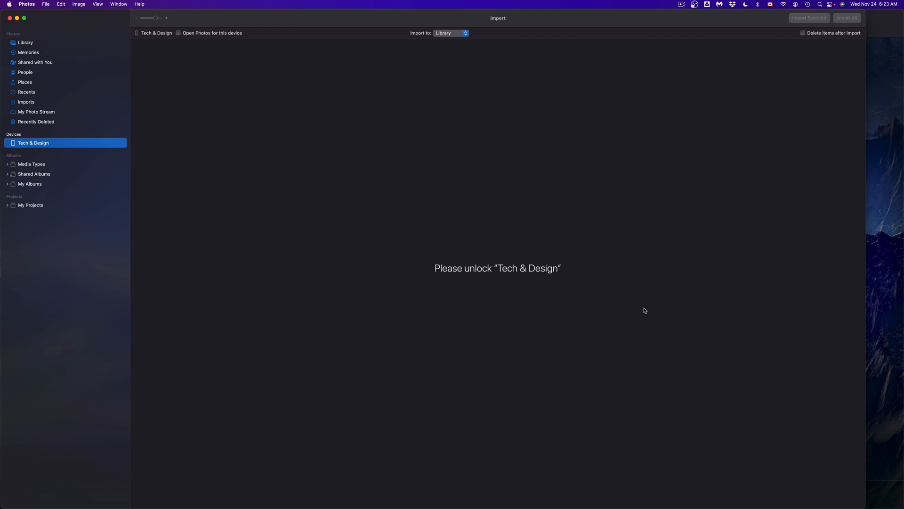
mouse_move(867, 11)
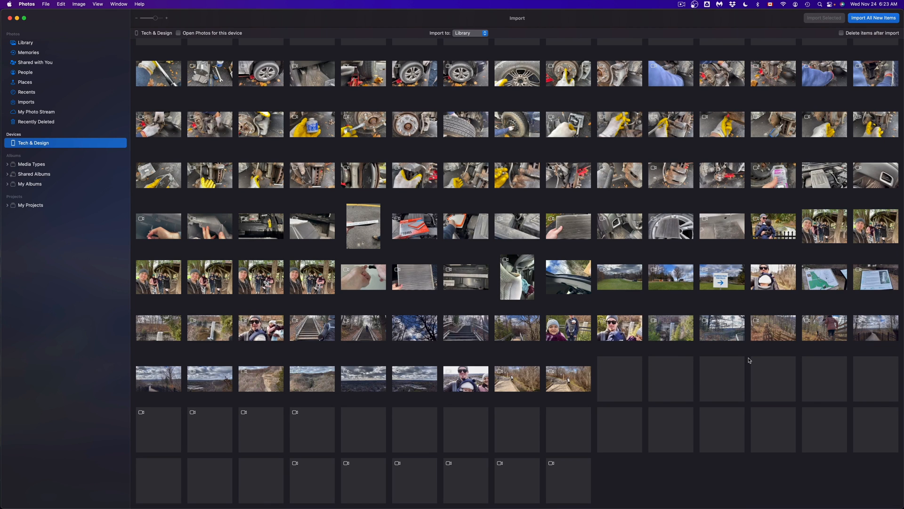
Scroll the loaded thumbnails and enable 'Delete items after import'
scroll("down", 3)
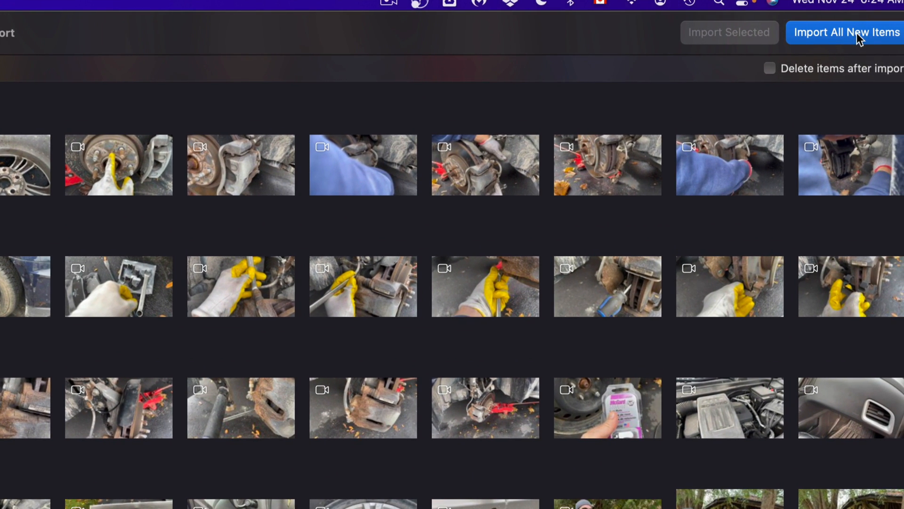
mouse_move(857, 44)
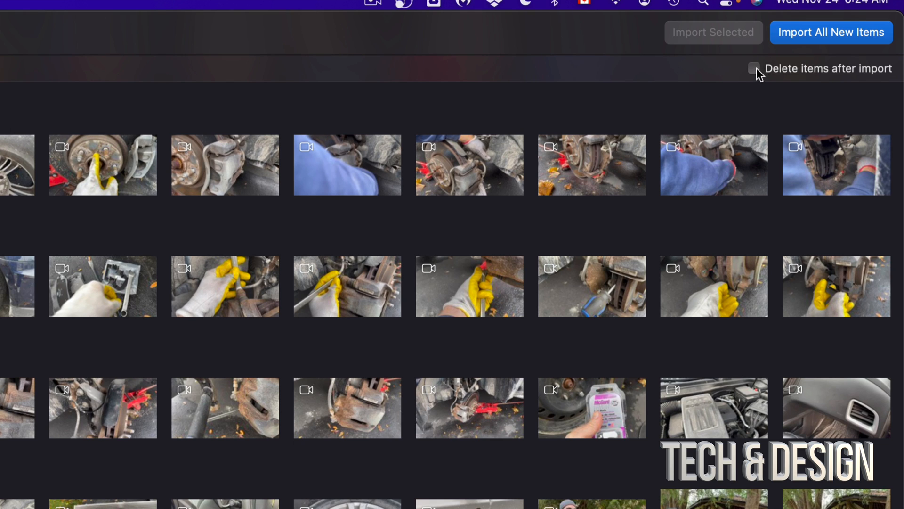
left_click(754, 68)
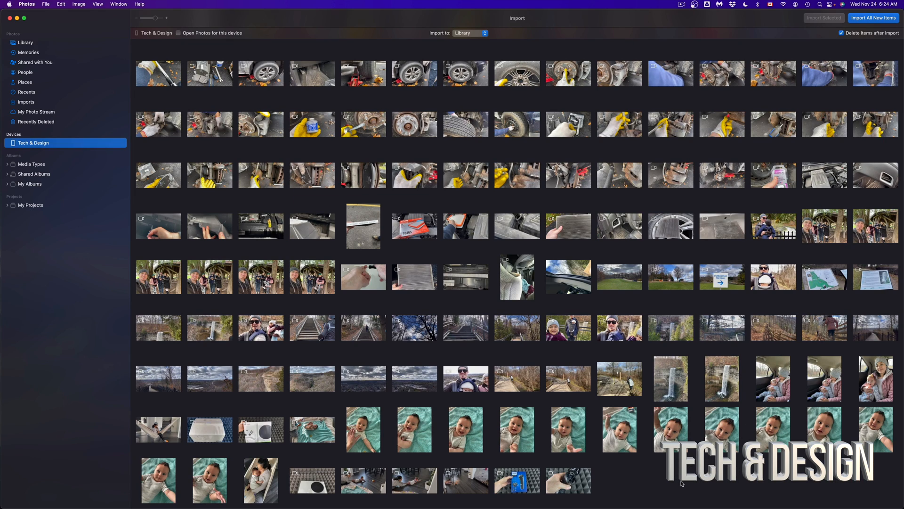
mouse_move(656, 482)
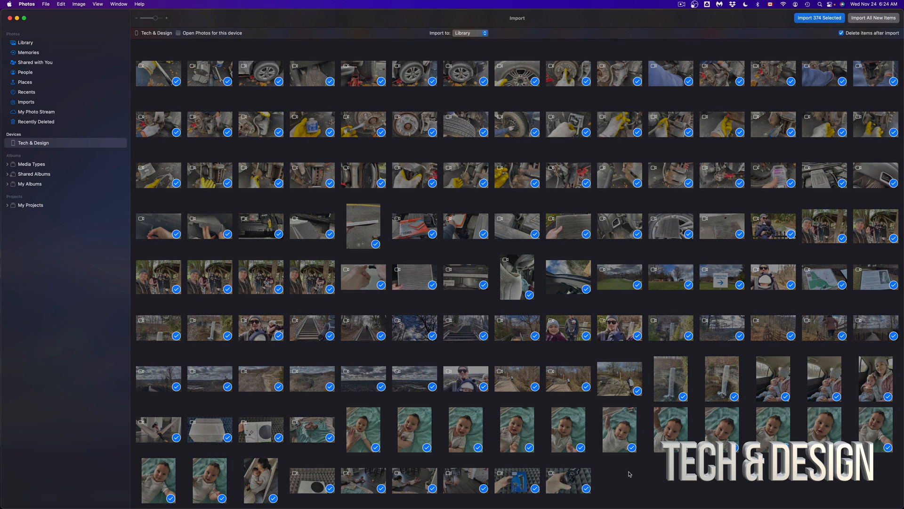
mouse_move(828, 103)
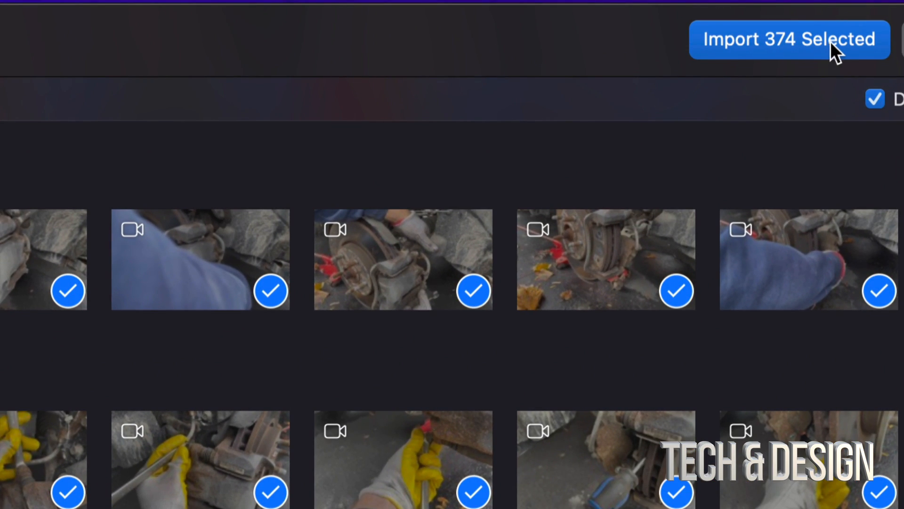
mouse_move(788, 46)
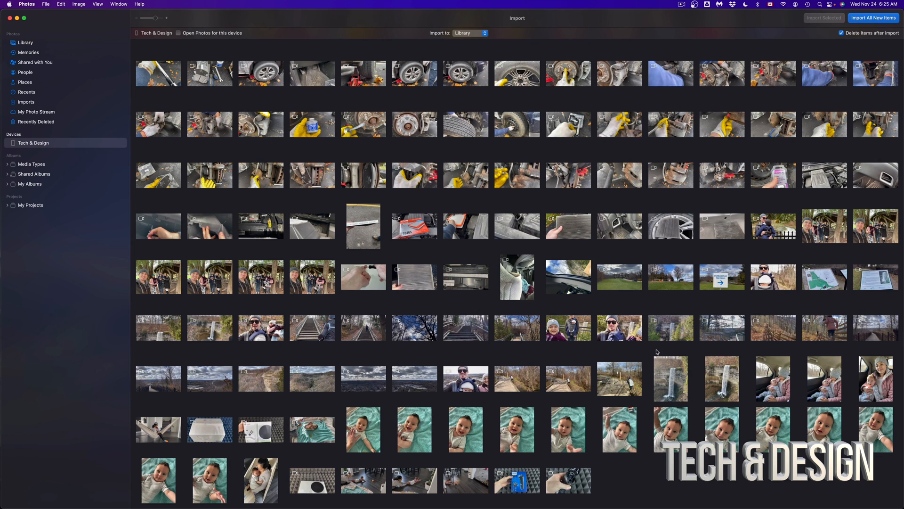
mouse_move(657, 352)
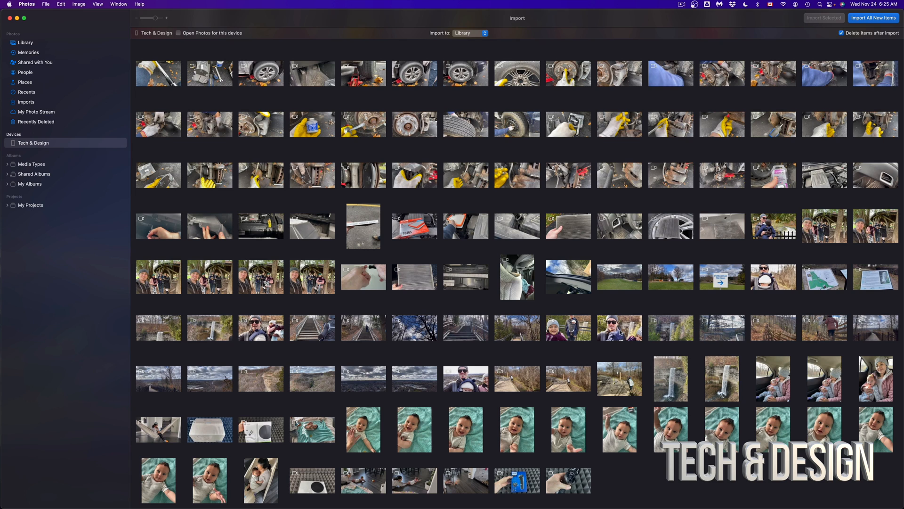
mouse_move(573, 188)
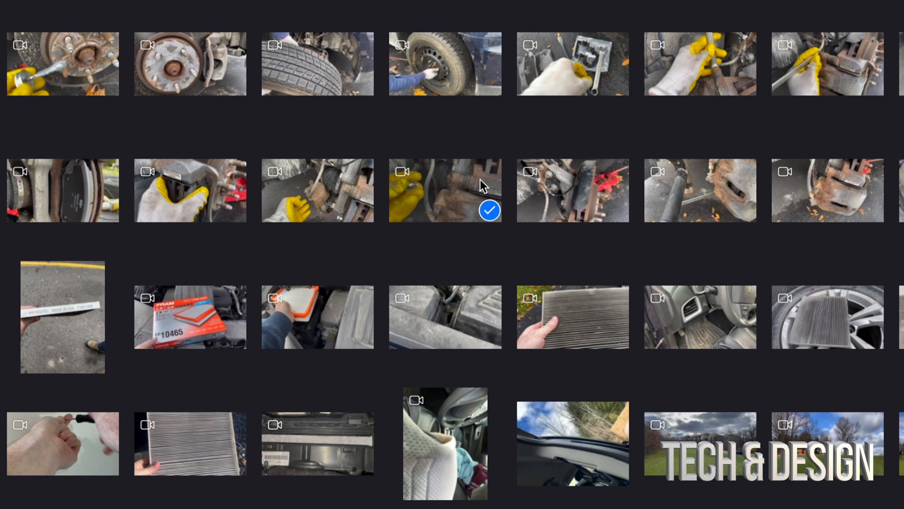
mouse_move(795, 326)
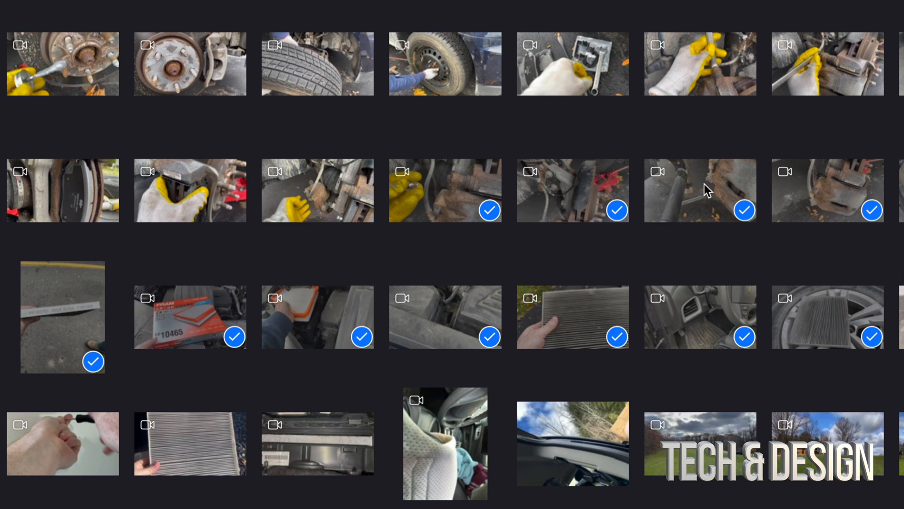
mouse_move(812, 305)
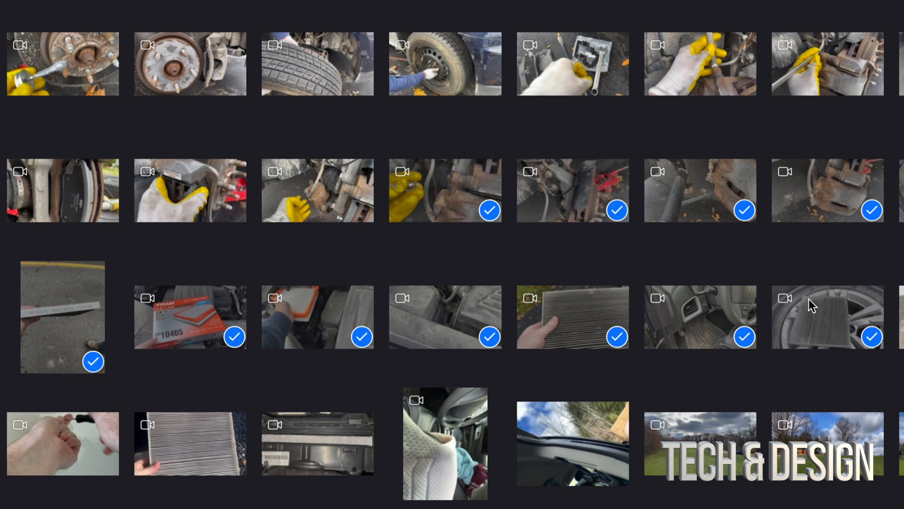
mouse_move(495, 313)
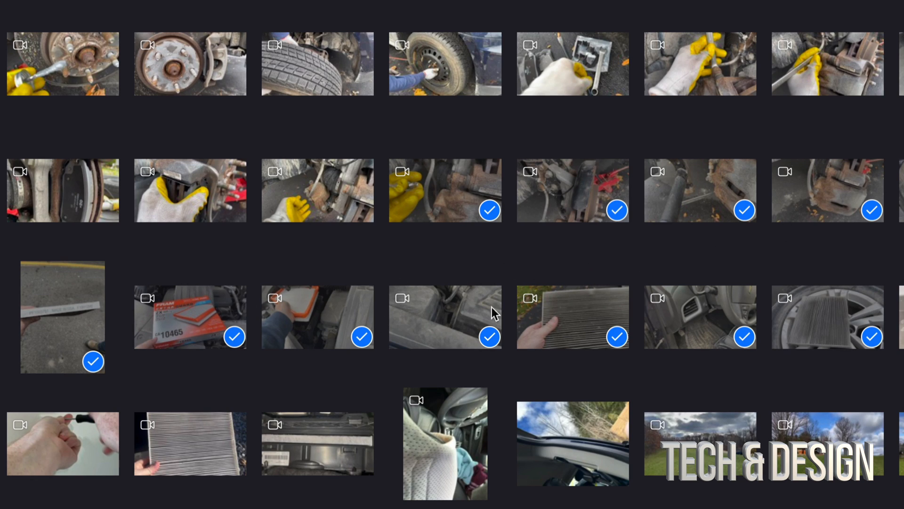
mouse_move(808, 357)
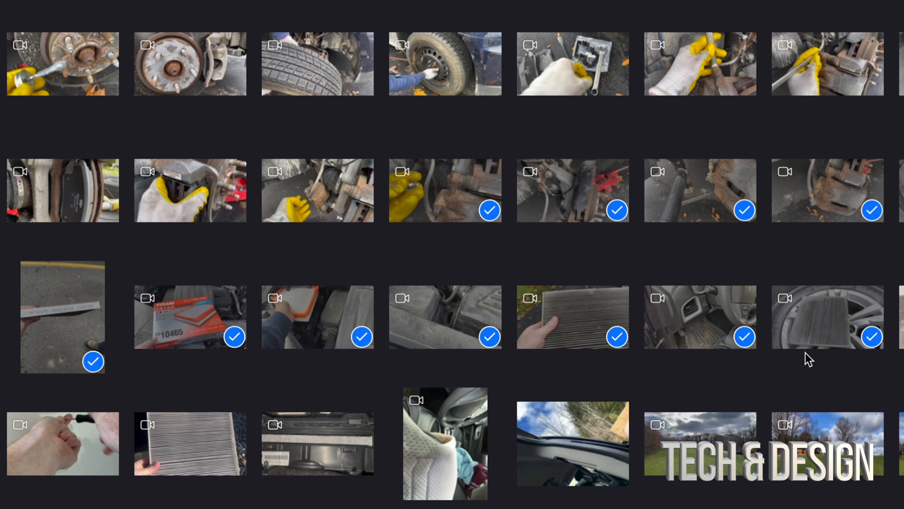
Mark the brake clip, cabin filter photo, filter housing and windshield clips for import
left_click(699, 444)
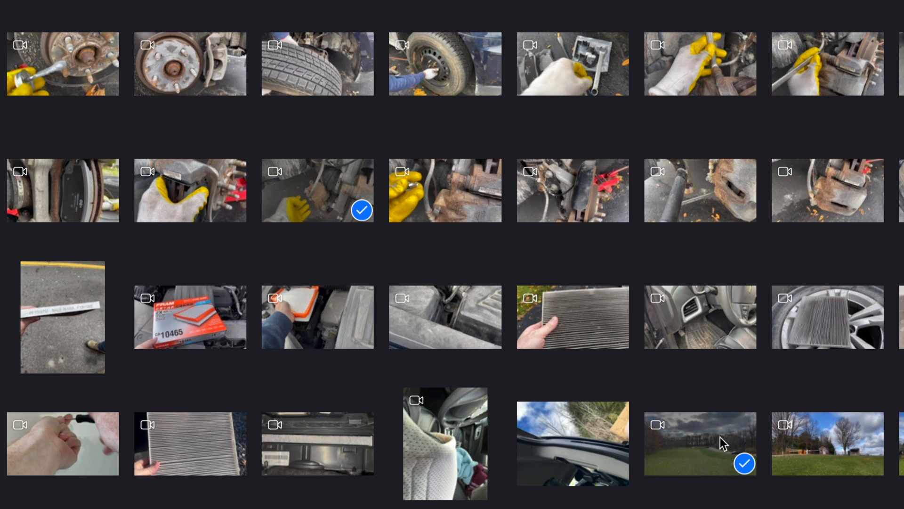
mouse_move(211, 296)
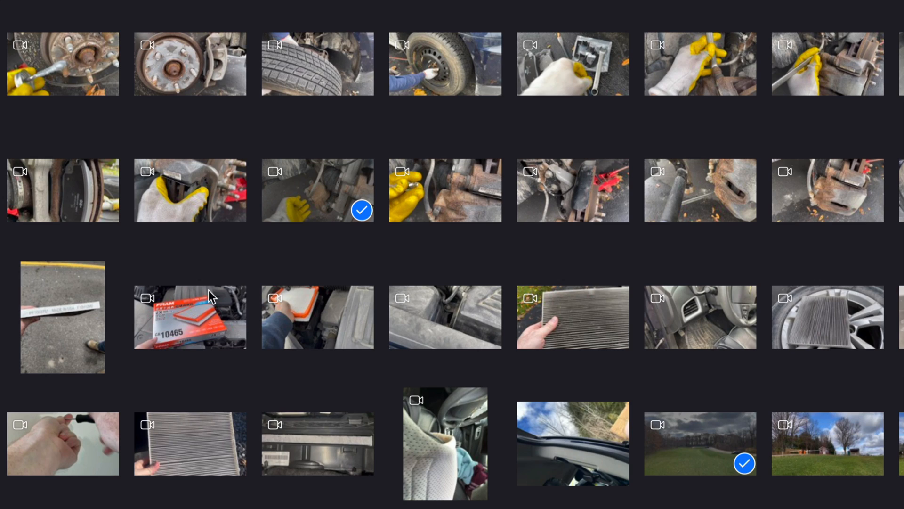
mouse_move(171, 318)
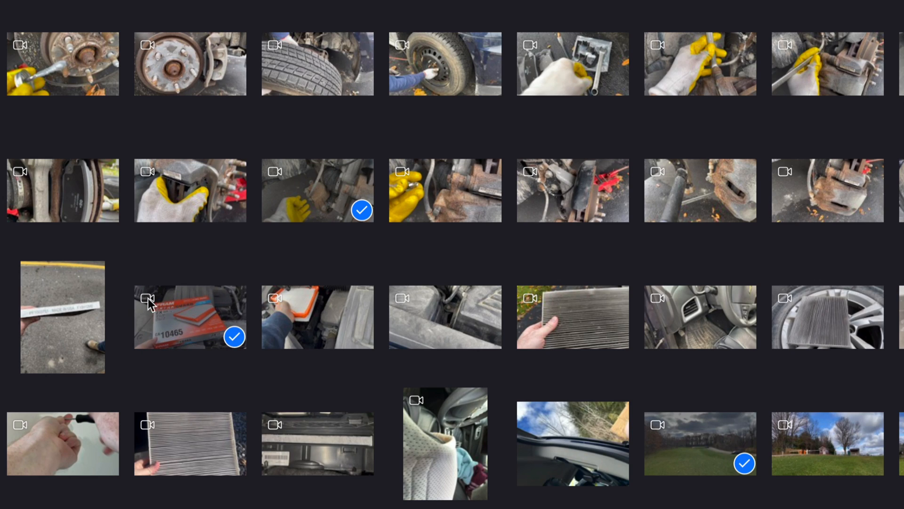
left_click(62, 317)
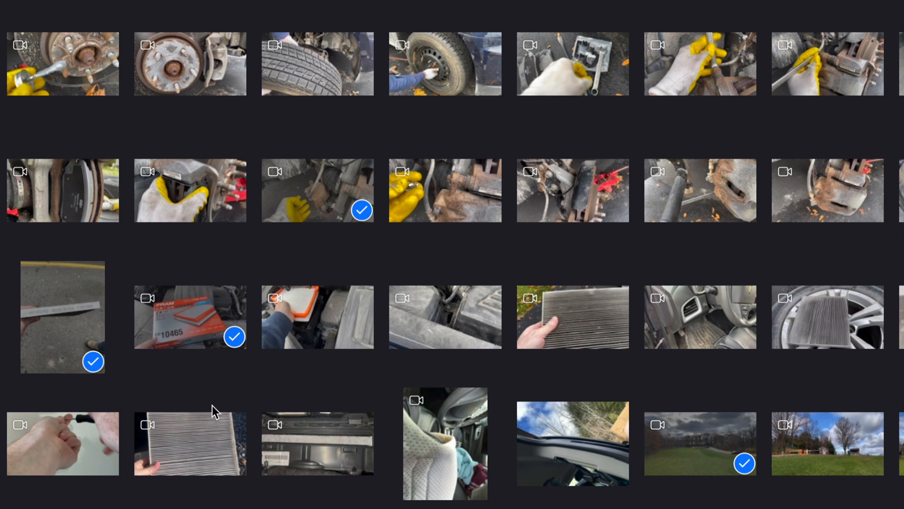
left_click(317, 444)
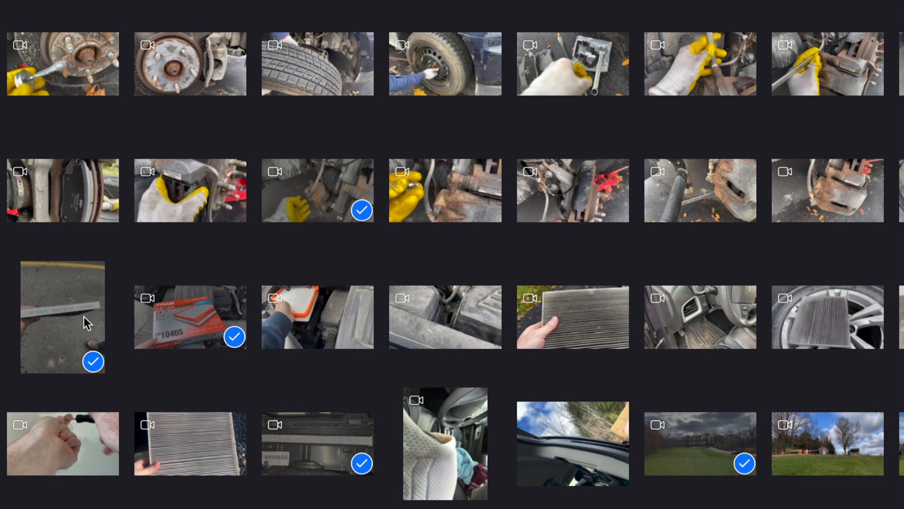
mouse_move(700, 395)
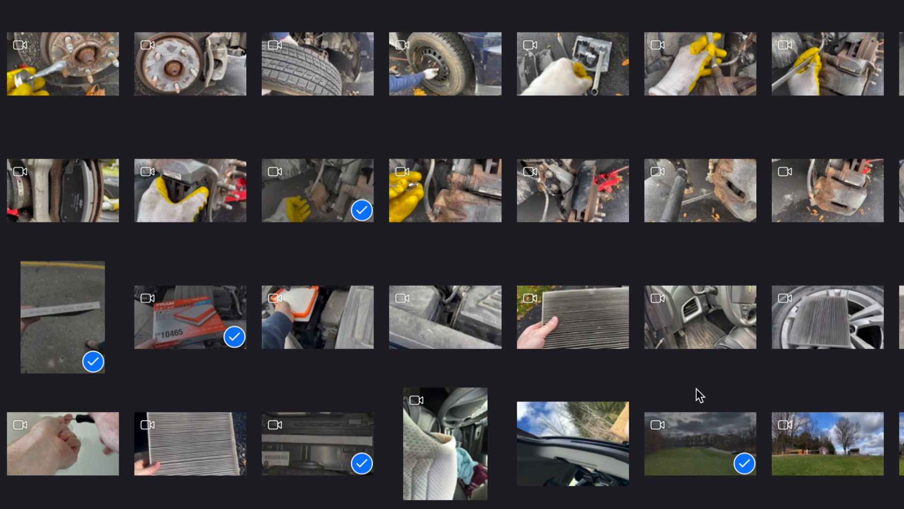
left_click(572, 442)
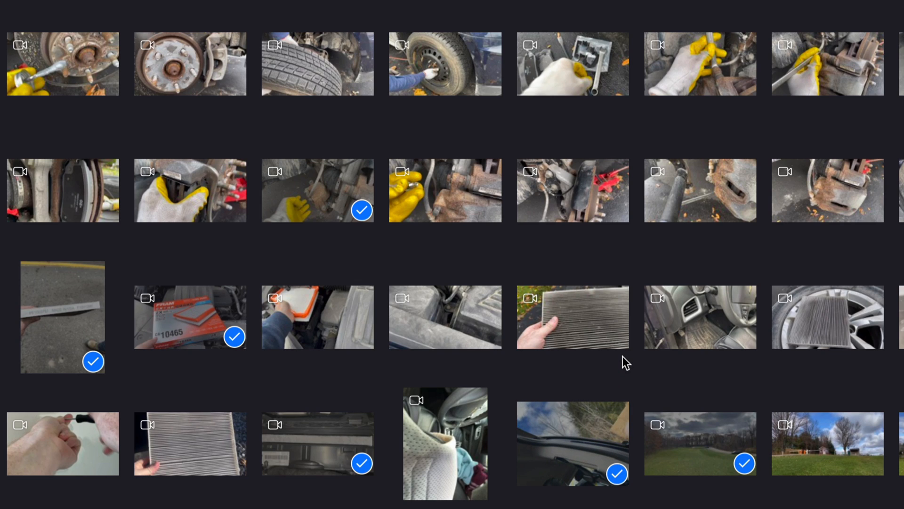
mouse_move(706, 436)
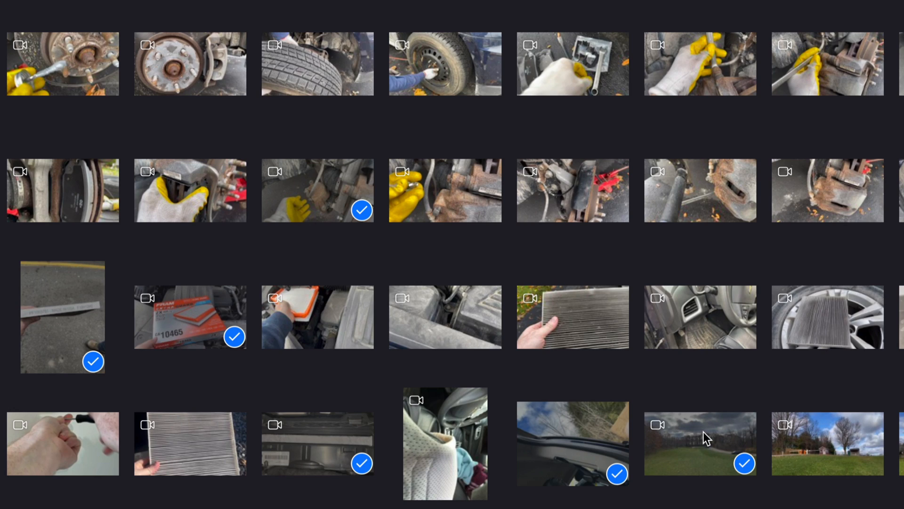
mouse_move(695, 388)
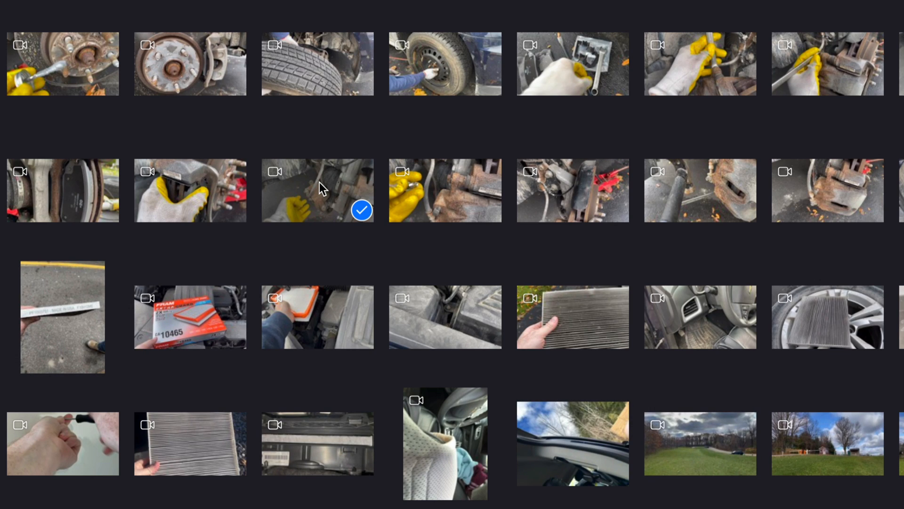
mouse_move(314, 203)
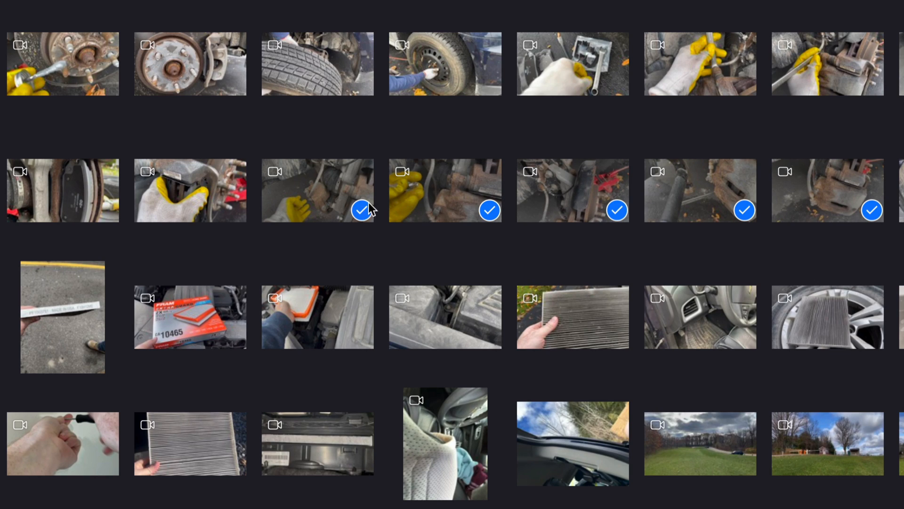
mouse_move(807, 209)
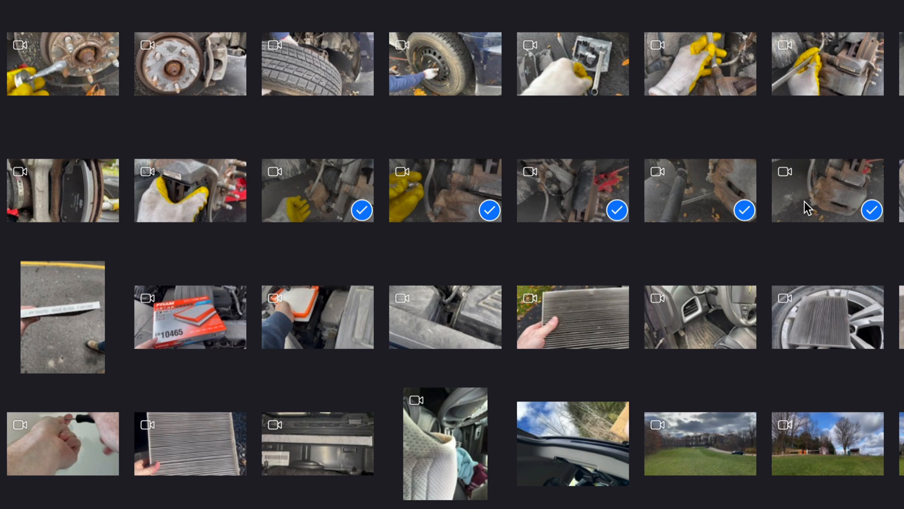
Add another brake caliper clip, bringing the selection to 171 items
left_click(700, 443)
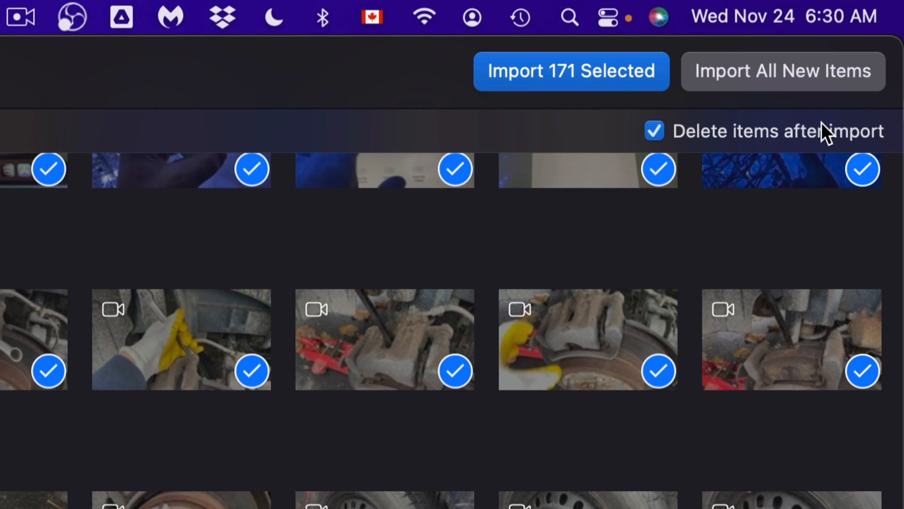
mouse_move(550, 85)
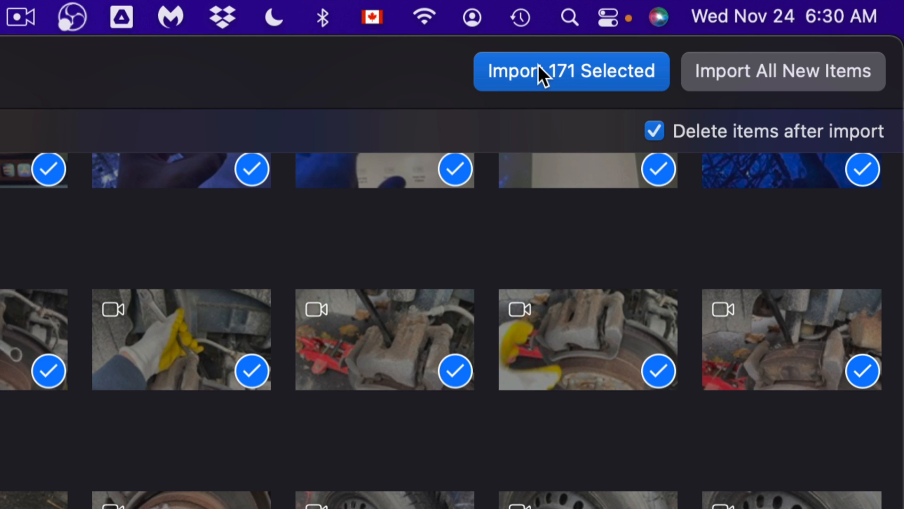
Import the 171 selected items with deletion from the iPhone enabled
left_click(571, 71)
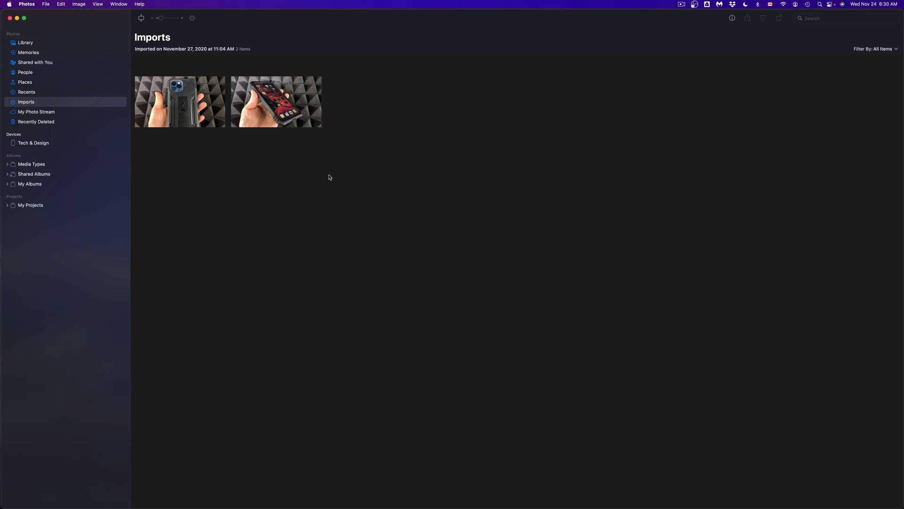
mouse_move(242, 46)
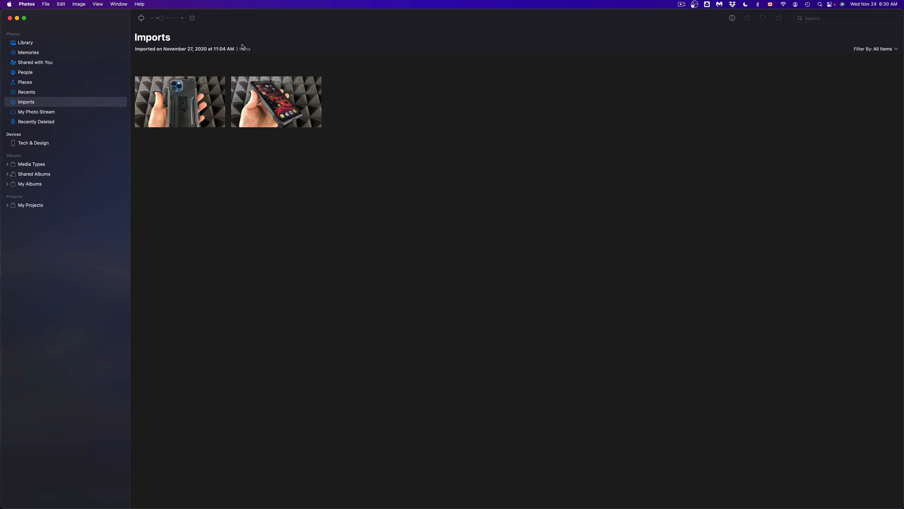
mouse_move(457, 191)
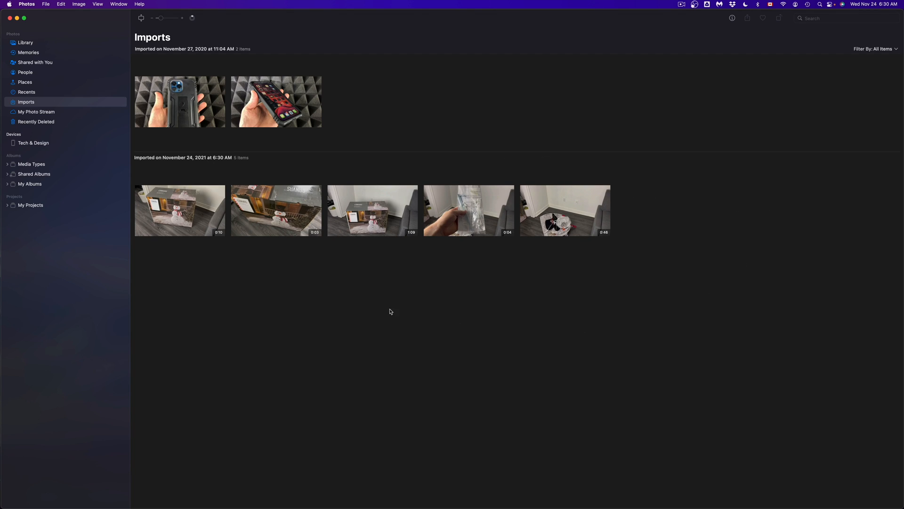
mouse_move(262, 282)
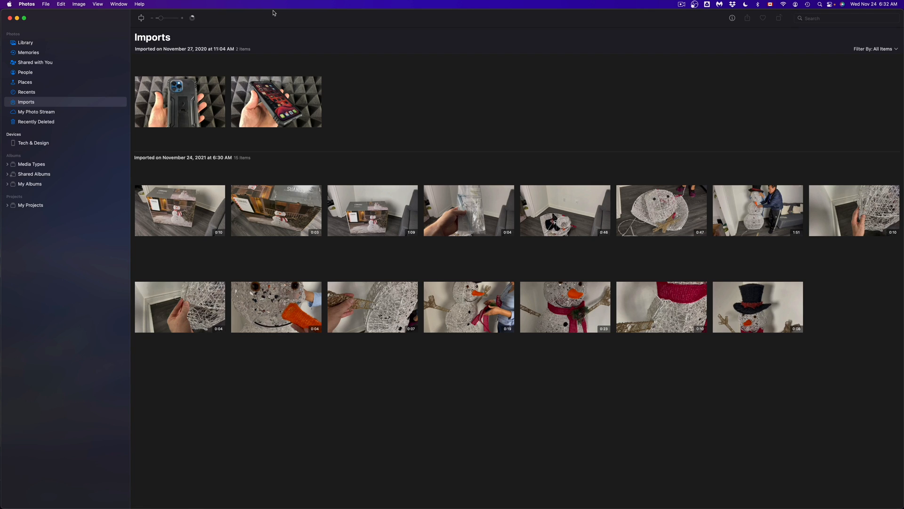
Scroll the Imports album as the November 24, 2021 import grows to 30 items
scroll("down", 3)
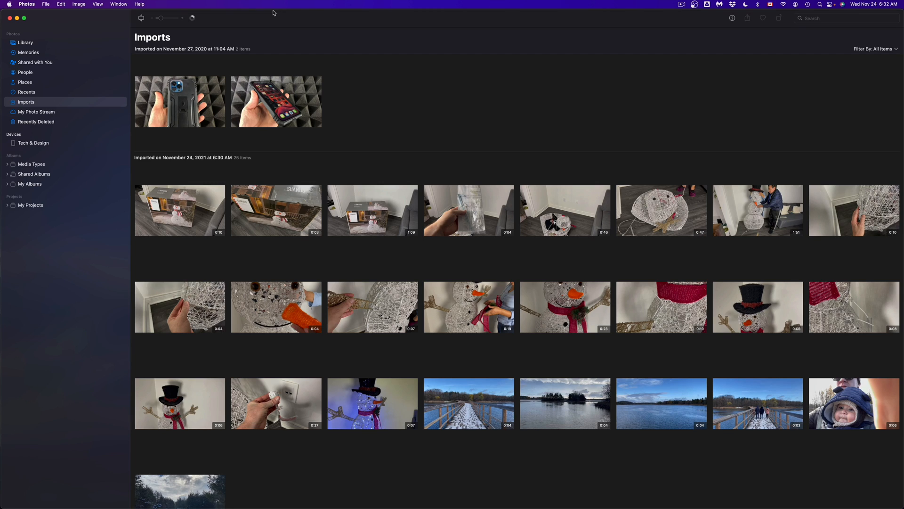
scroll("down", 3)
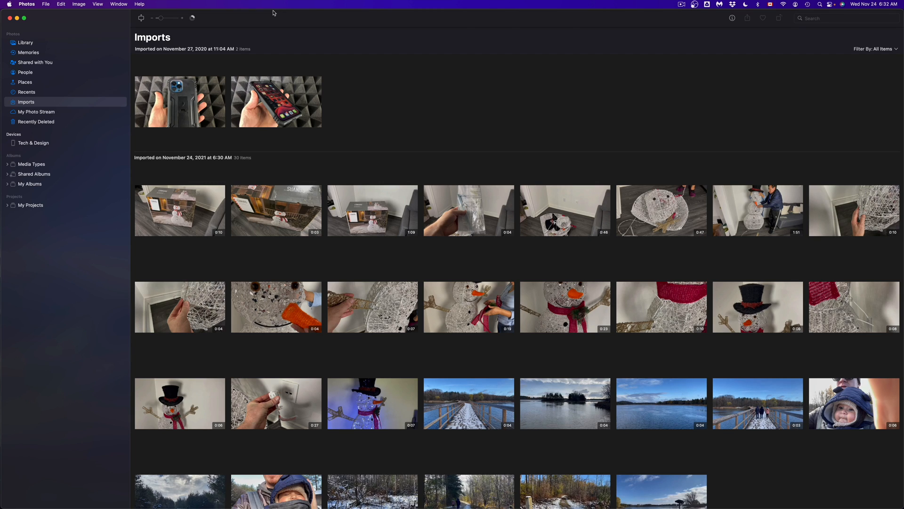